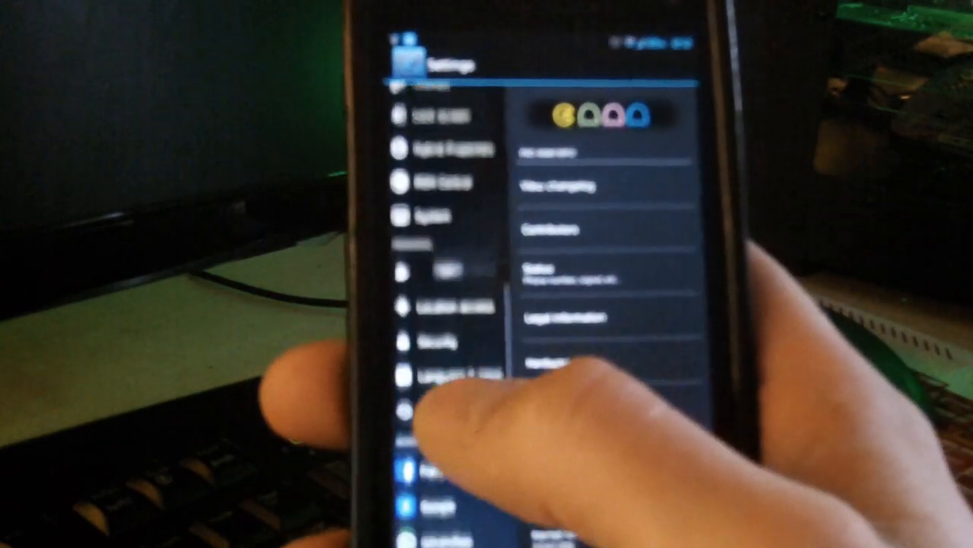
- Scroll through ROM Control's navigation bar, ring, battery, clock, signal, LED and sound options, then enter Hybrid Properties
{"action": "scroll", "scroll_direction": "down", "scroll_amount": 3}
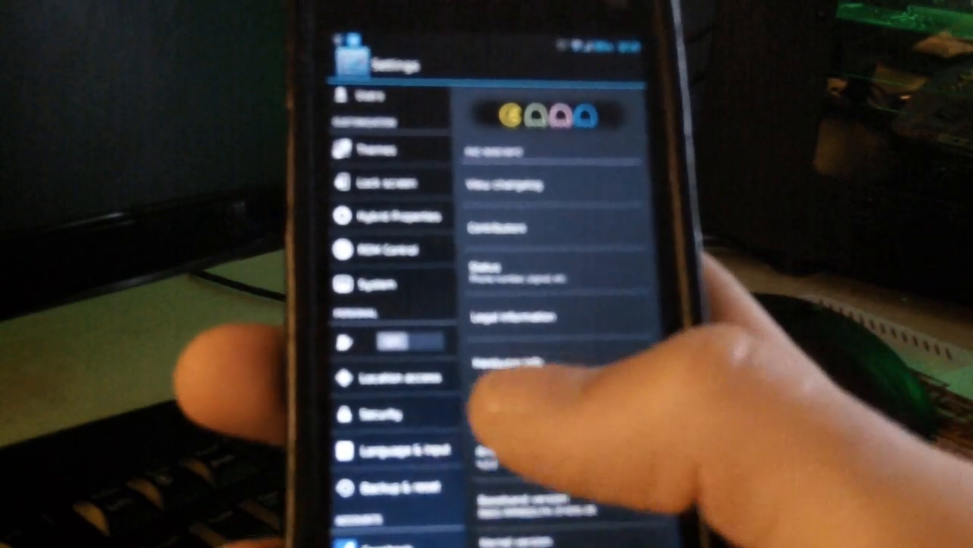
{"action": "scroll", "scroll_direction": "down", "scroll_amount": 3}
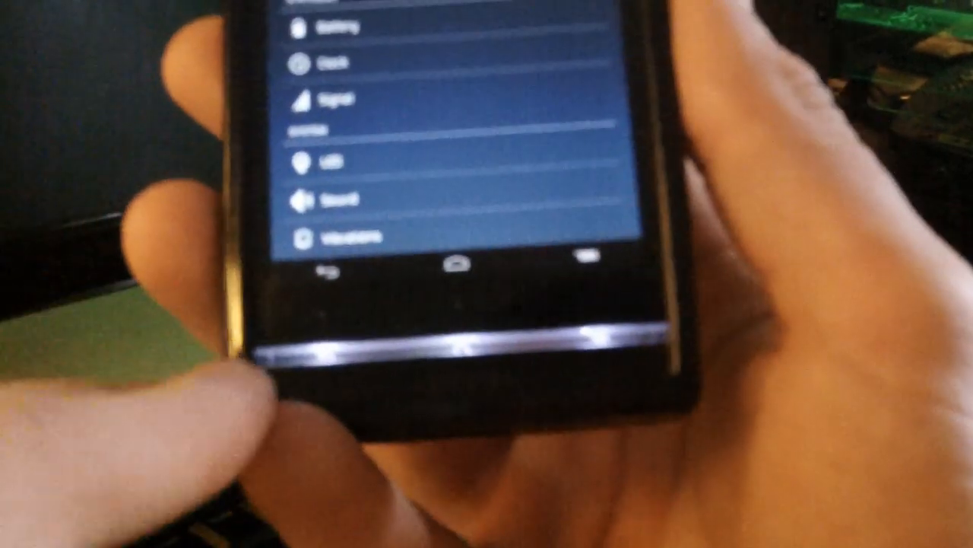
{"action": "scroll", "scroll_direction": "down", "scroll_amount": 3}
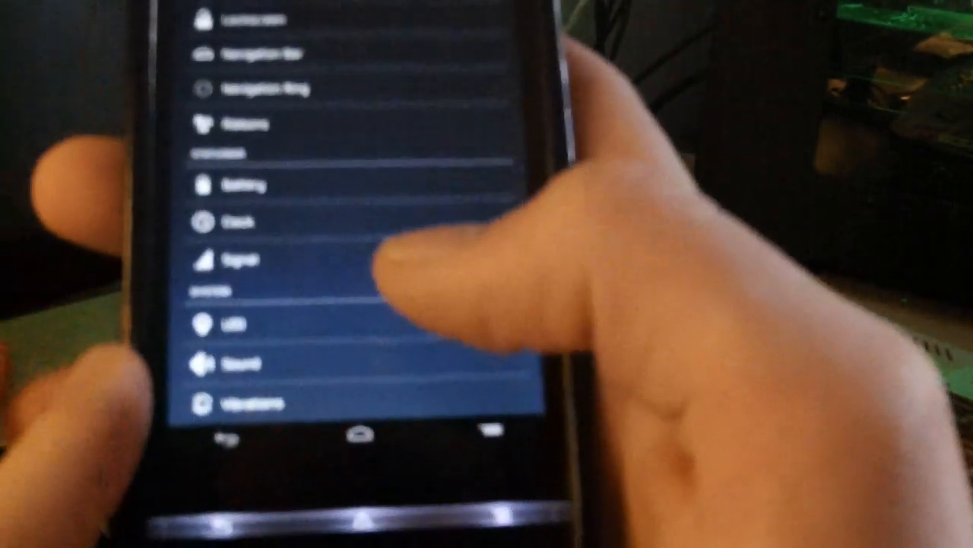
{"action": "scroll", "scroll_direction": "down", "scroll_amount": 3}
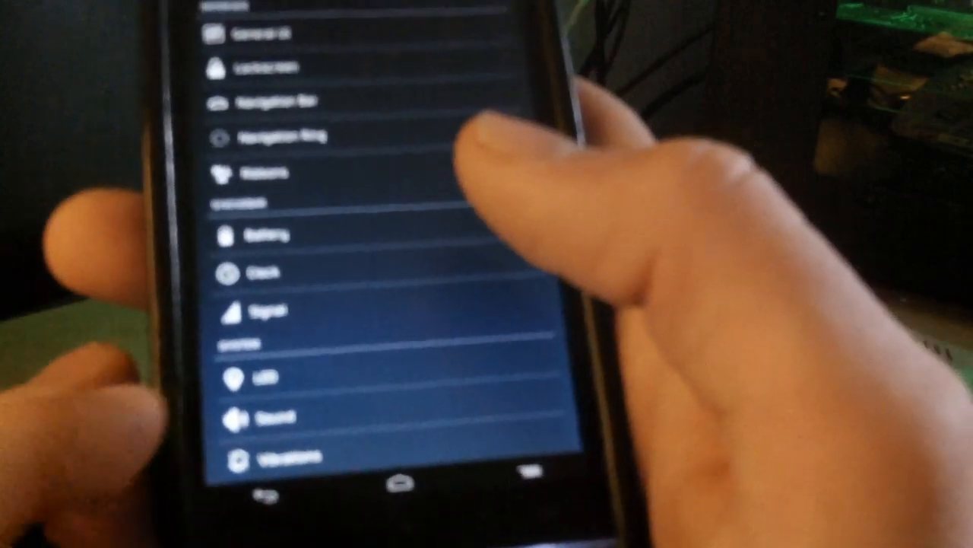
{"action": "left_click", "coordinate": [251, 376]}
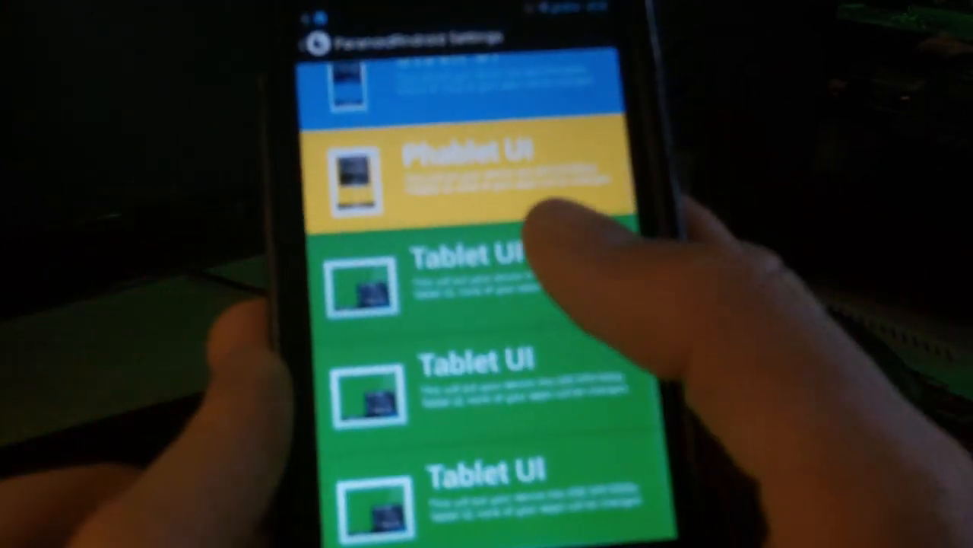
- Scroll the ParanoidAndroid profile cards: PA Colors, Stock UI, Phablet UI and Tablet UI
{"action": "scroll", "scroll_direction": "down", "scroll_amount": 3}
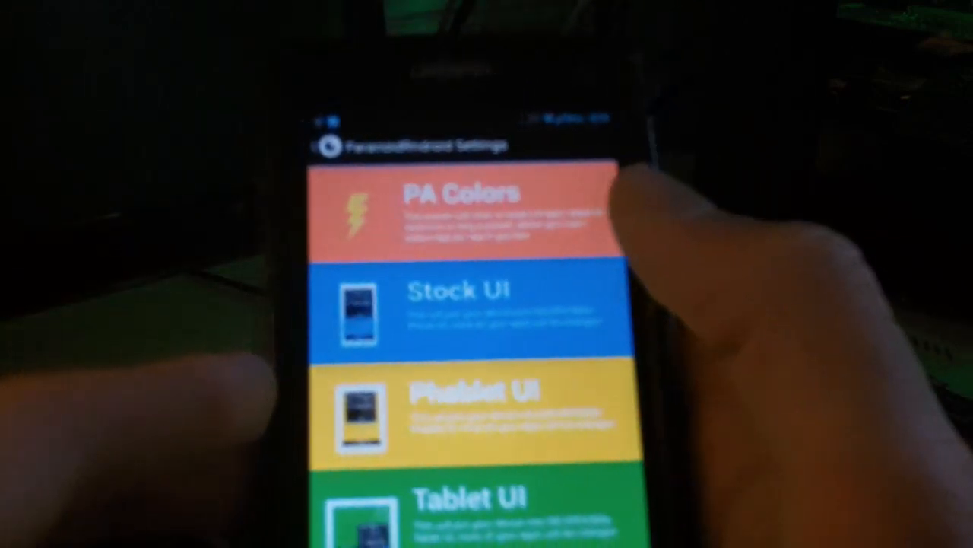
- Pull down the Quick Settings toggle grid, then return to main Settings and scroll
{"action": "left_click", "coordinate": [472, 209]}
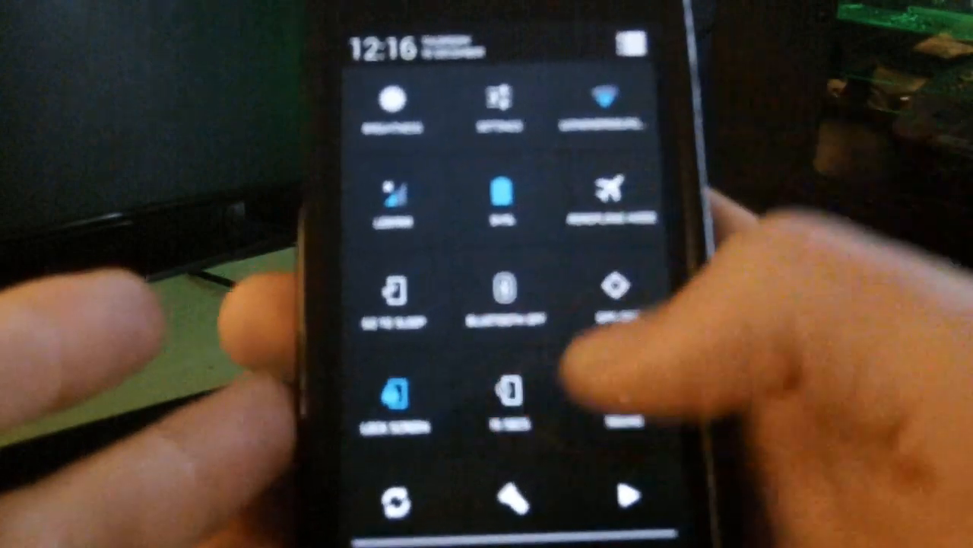
{"action": "scroll", "scroll_direction": "down", "scroll_amount": 3}
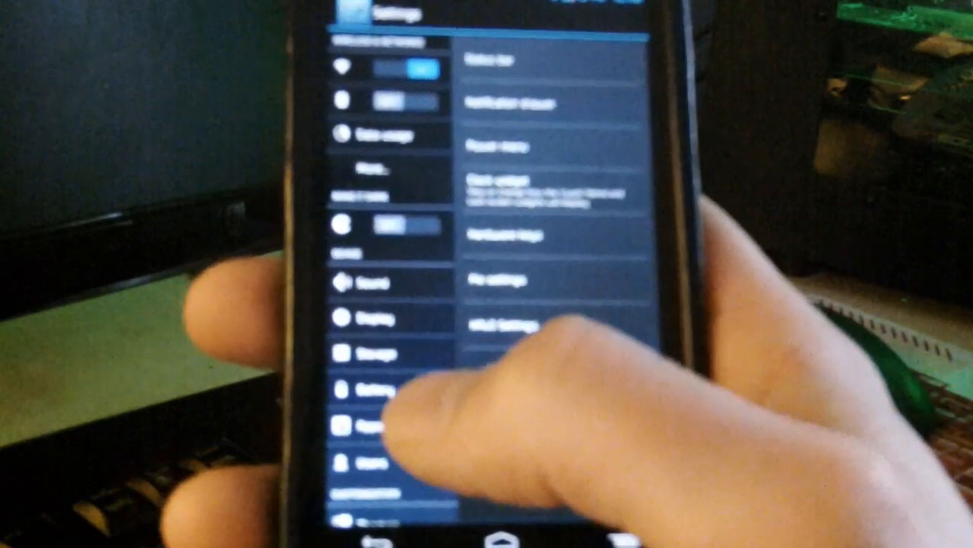
- Open the yellow Phablet UI profile card to view its description and used properties
{"action": "scroll", "scroll_direction": "down", "scroll_amount": 3}
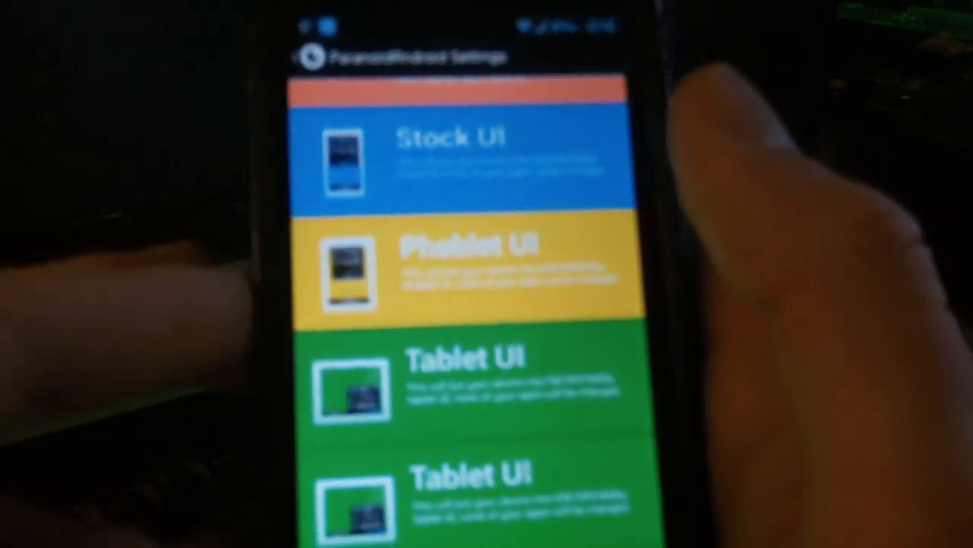
{"action": "left_click", "coordinate": [472, 274]}
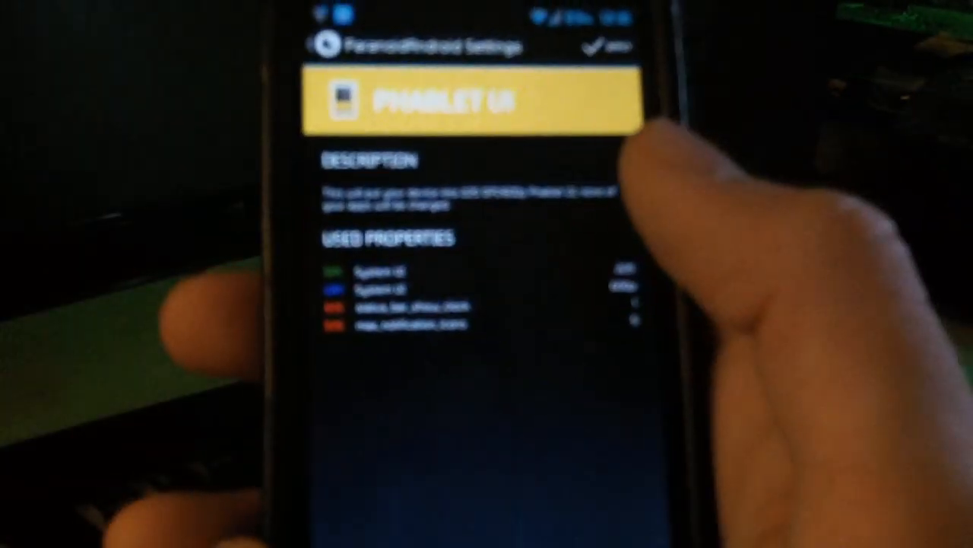